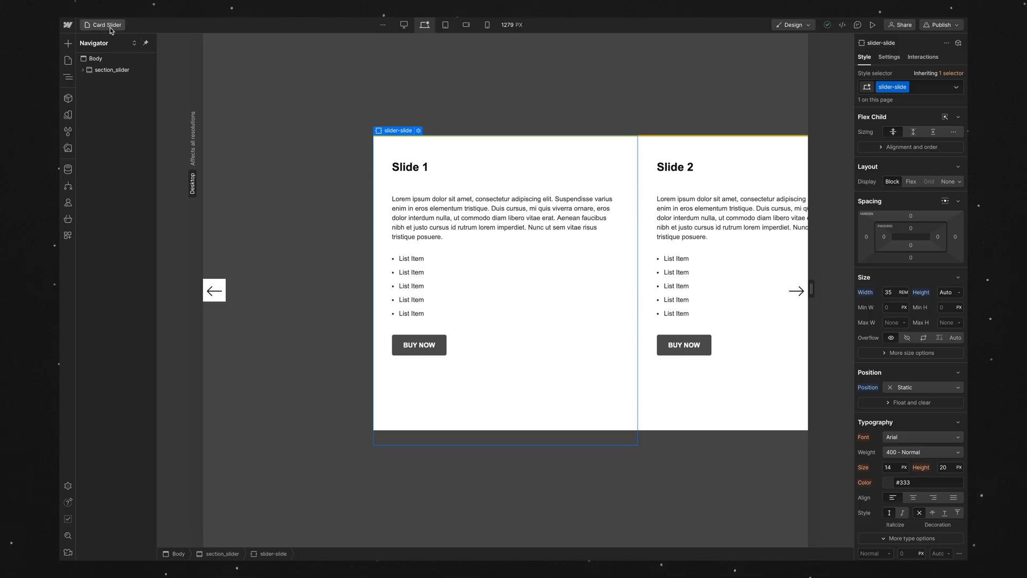
- Open the Card Slider page's settings from the Pages panel
{"action": "left_click", "coordinate": [67, 60]}
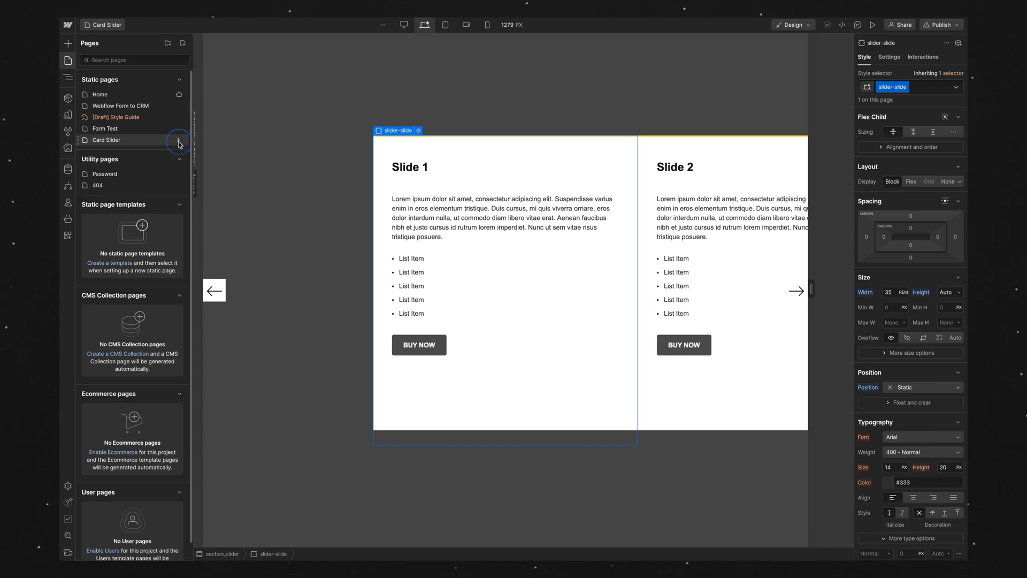
{"action": "left_click", "coordinate": [178, 140]}
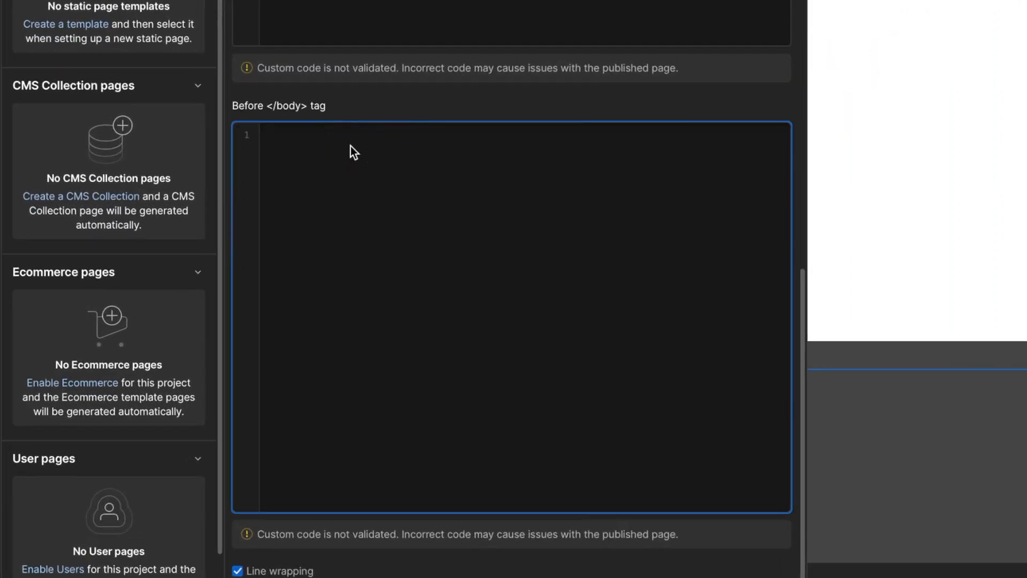
- Add <script></script> in the Before </body> box and place the document-ready tap code for #slider div:nth-child(1) inside it
{"action": "type", "text": "<script>"}
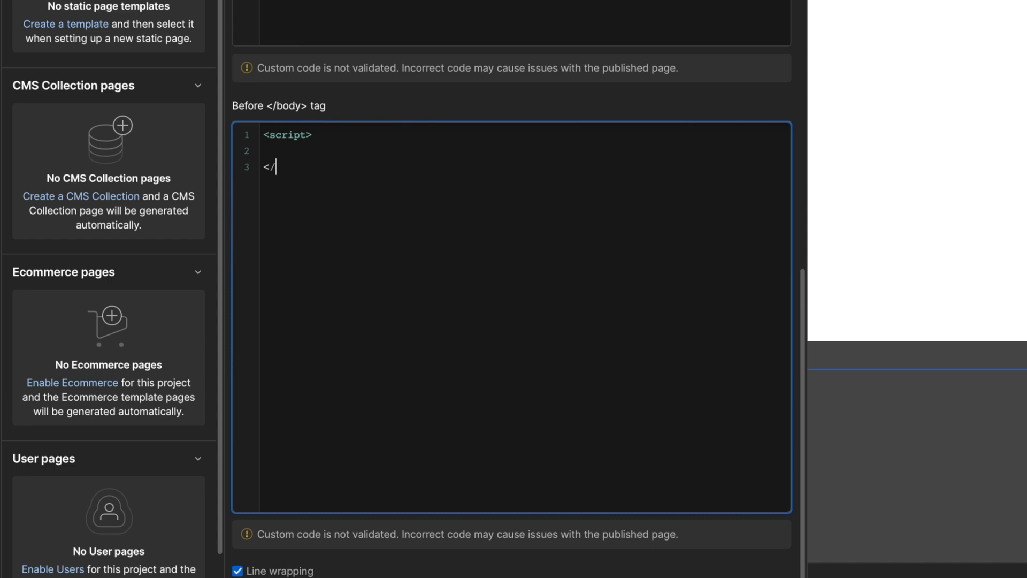
{"action": "type", "text": "script"}
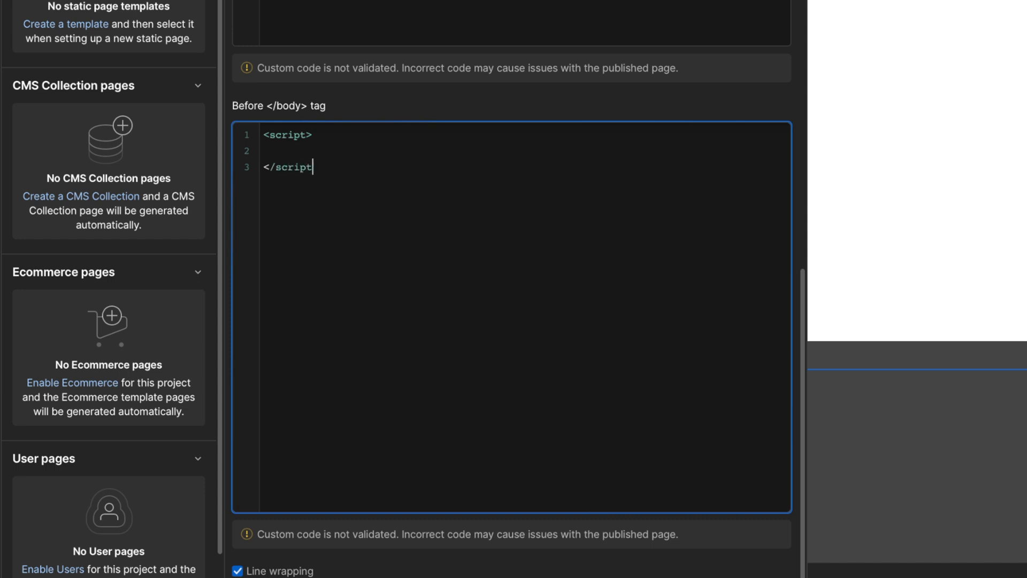
{"action": "type", "text": ">"}
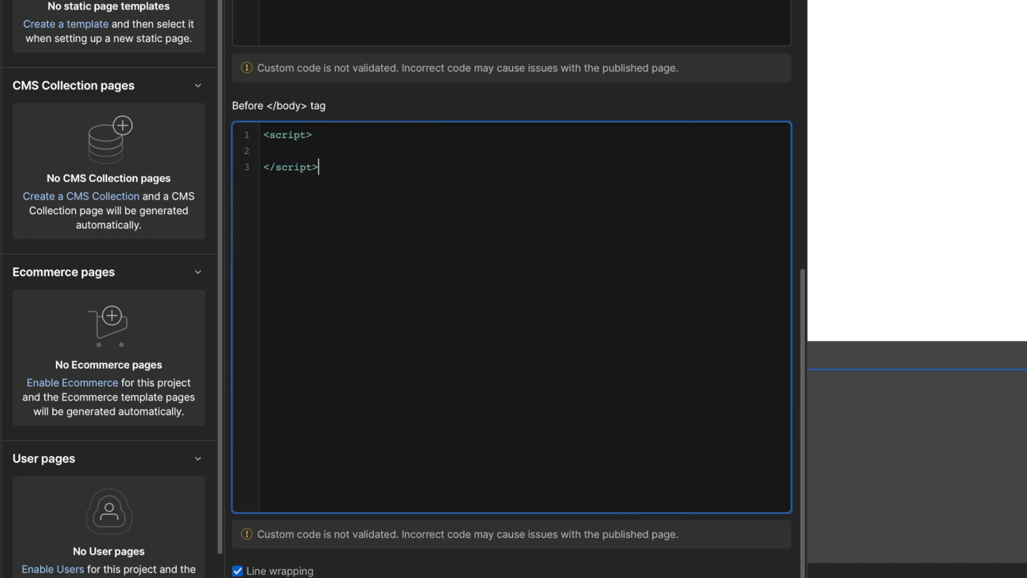
{"action": "left_click", "coordinate": [282, 150]}
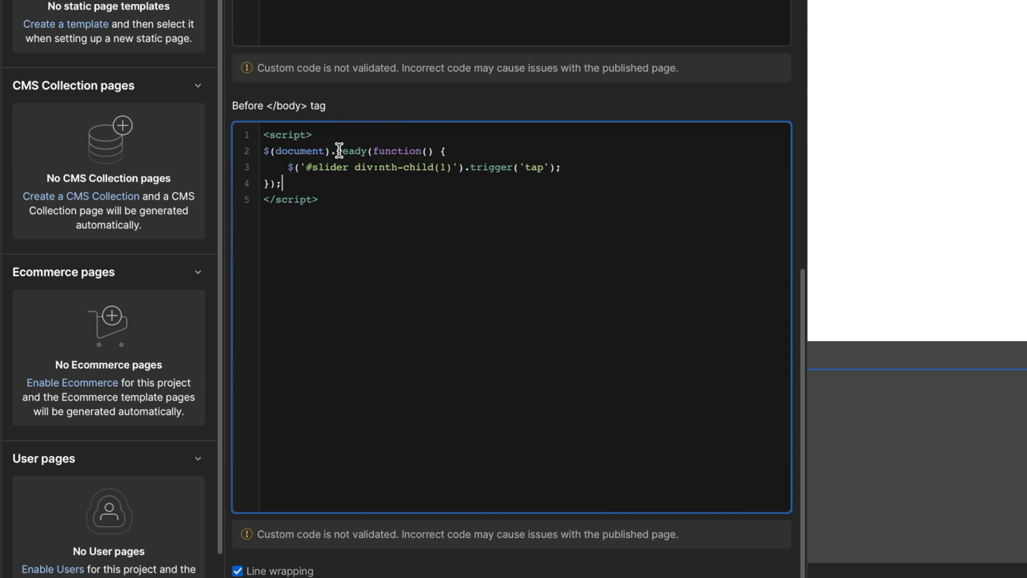
{"action": "mouse_move", "coordinate": [348, 166]}
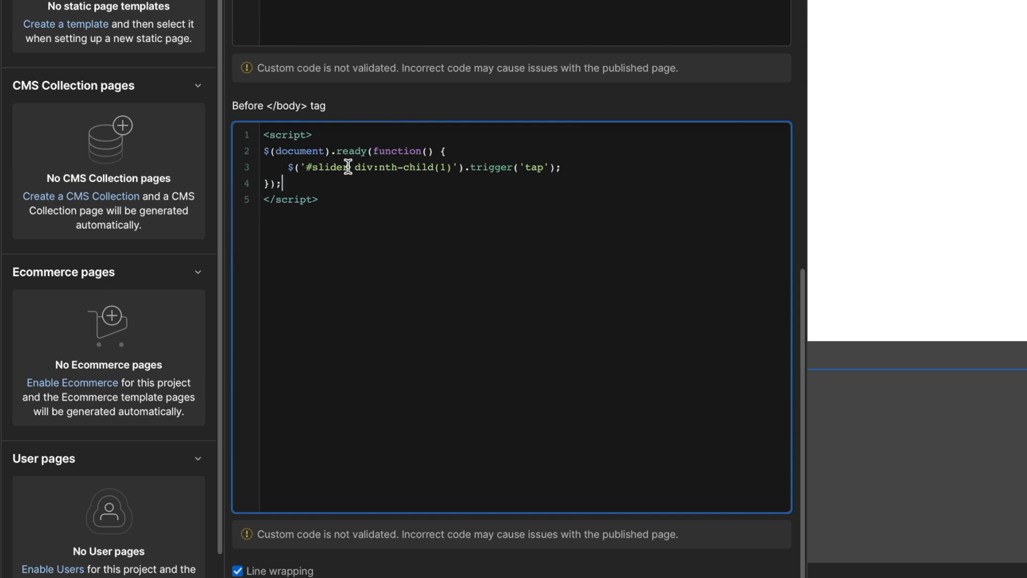
- Edit the script's nth-child index so the slider starts on the third card
{"action": "double_click", "coordinate": [328, 166]}
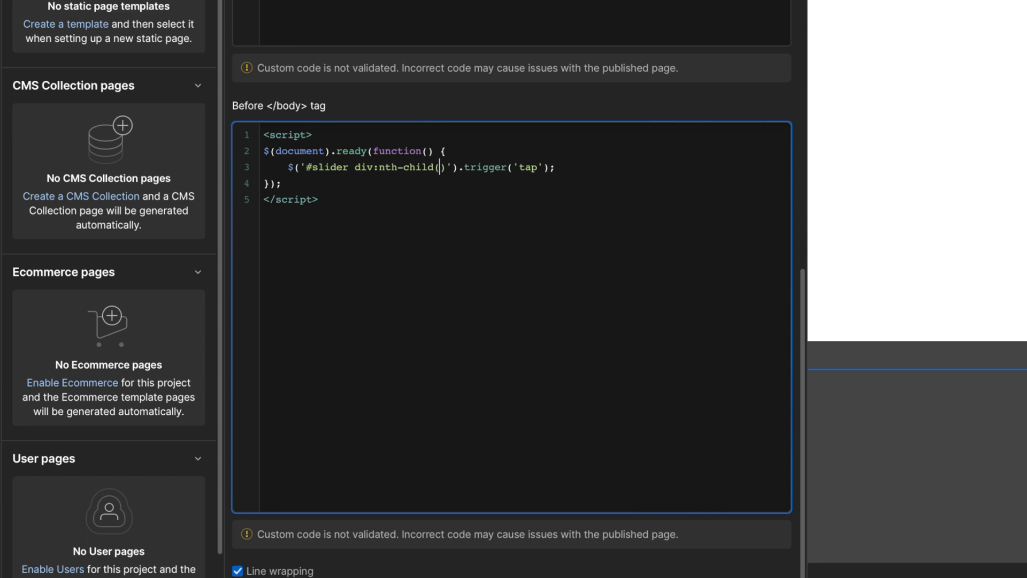
{"action": "type", "text": "5"}
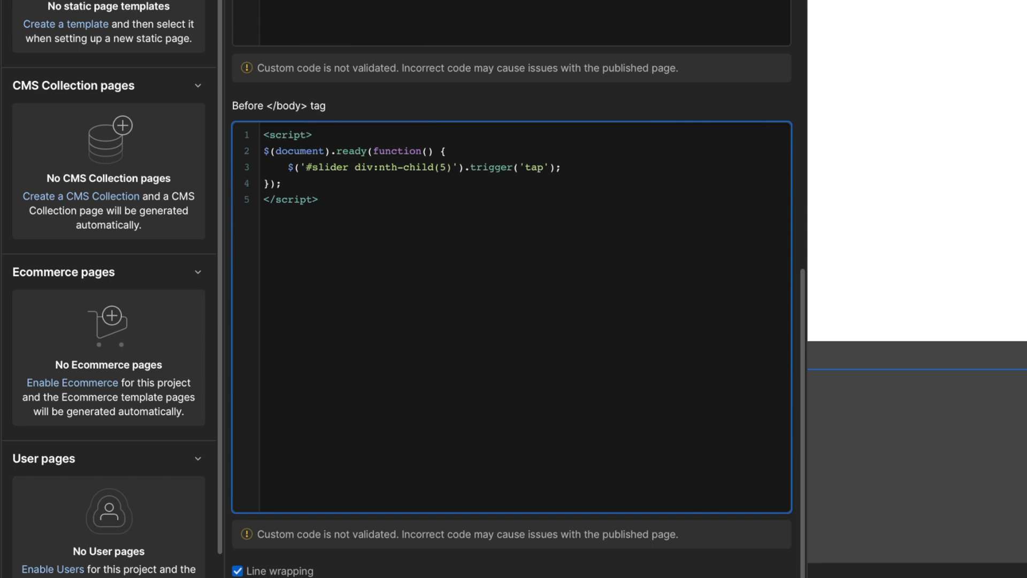
{"action": "type", "text": "3"}
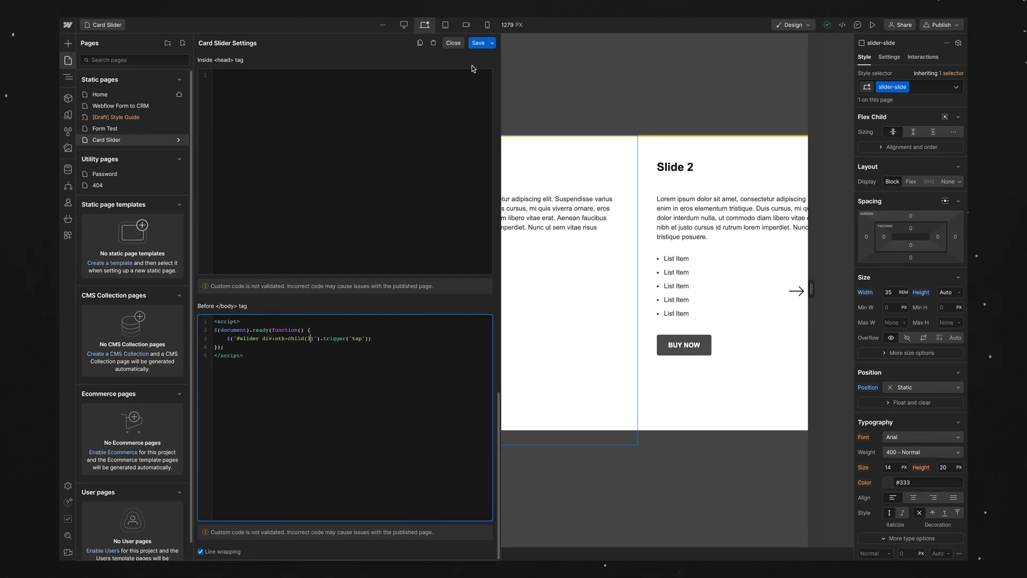
- Save the Card Slider page settings and select the slider element in the Navigator
{"action": "left_click", "coordinate": [479, 42]}
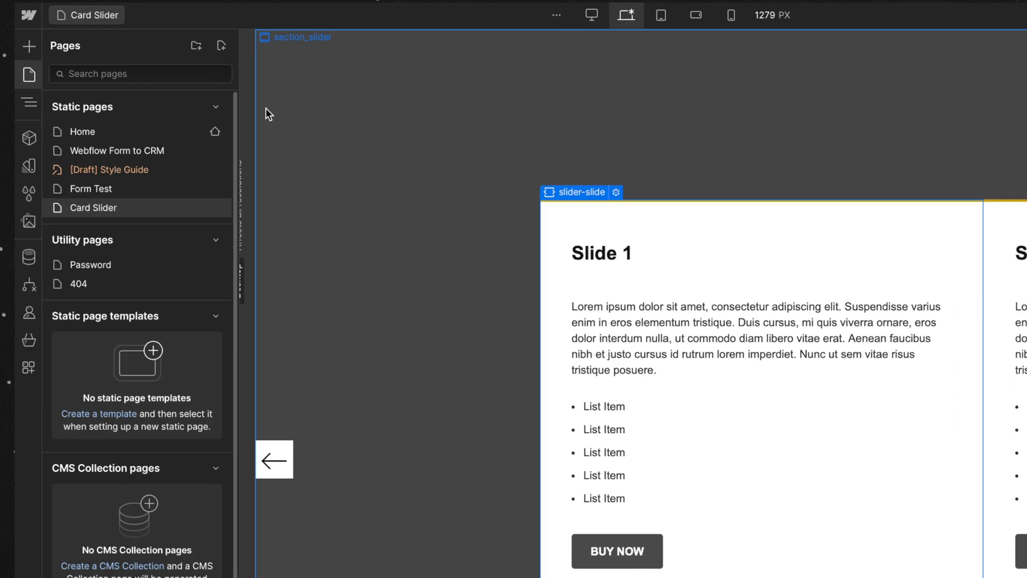
{"action": "left_click", "coordinate": [28, 103]}
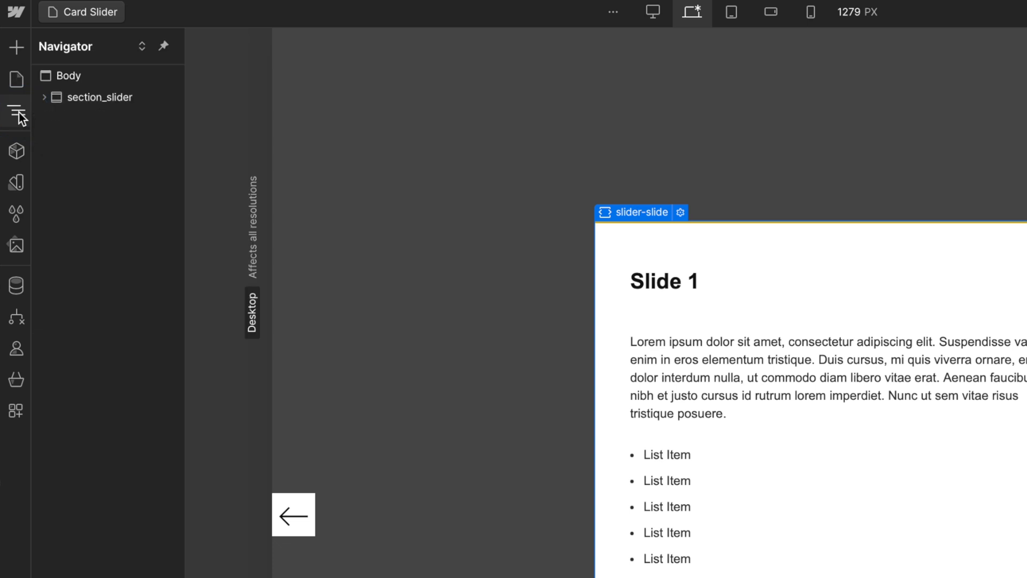
{"action": "left_click", "coordinate": [44, 97]}
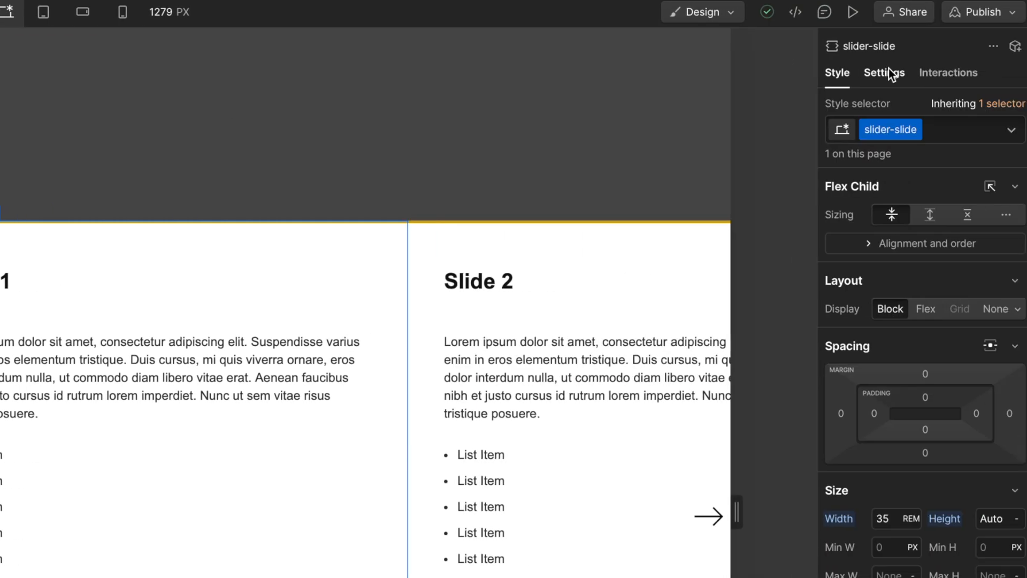
- Confirm the slider's ID is 'slider' and publish the site to the staging domain
{"action": "left_click", "coordinate": [884, 73]}
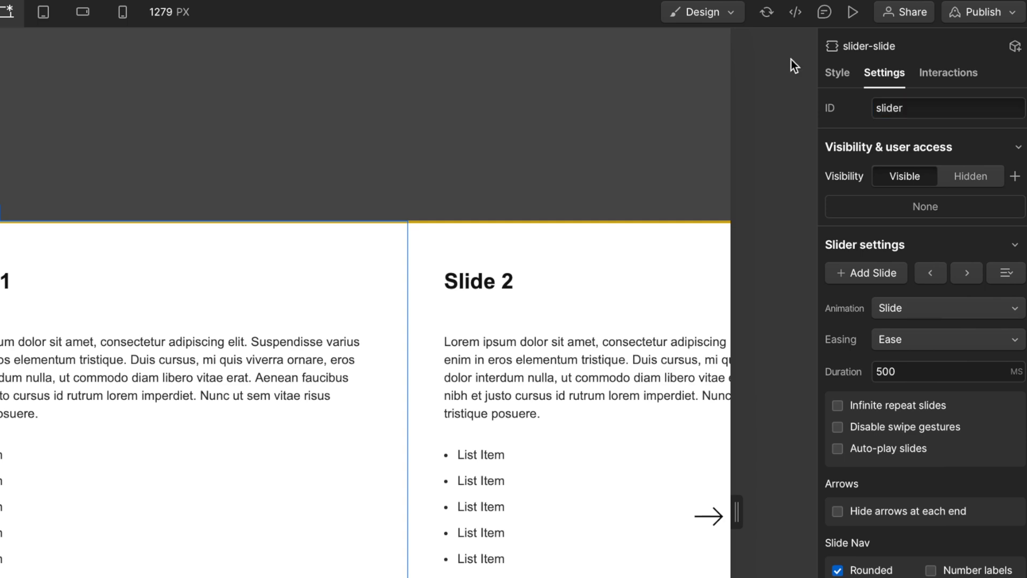
{"action": "left_click", "coordinate": [983, 12]}
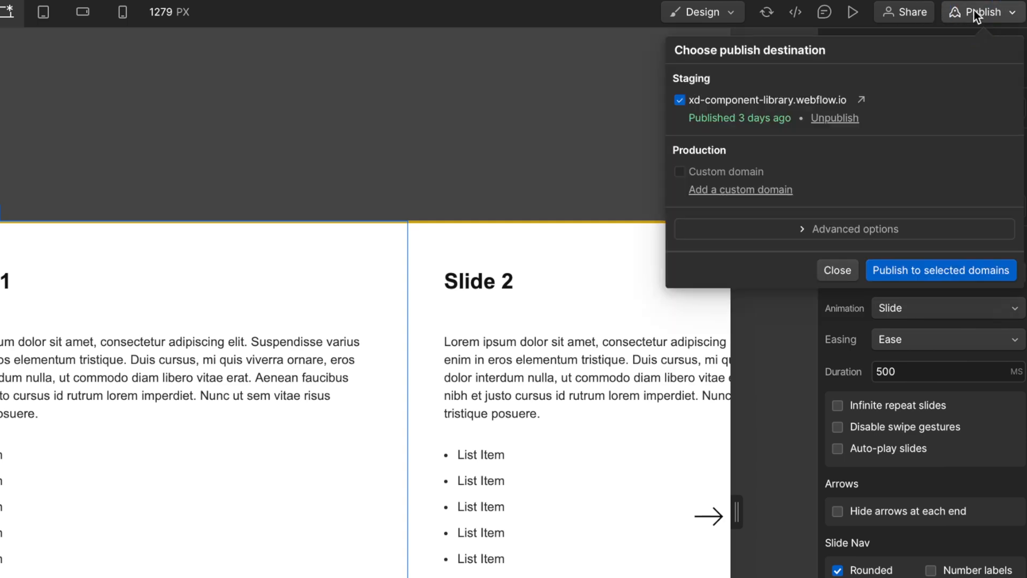
{"action": "left_click", "coordinate": [941, 269]}
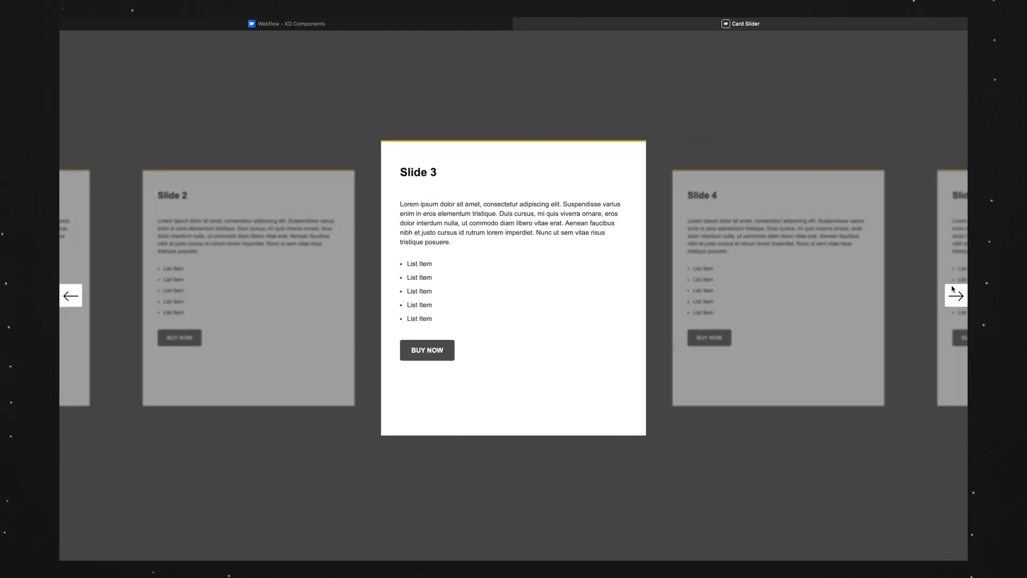
- On the published page, advance the slider from Slide 3 to Slide 4
{"action": "left_click", "coordinate": [957, 295]}
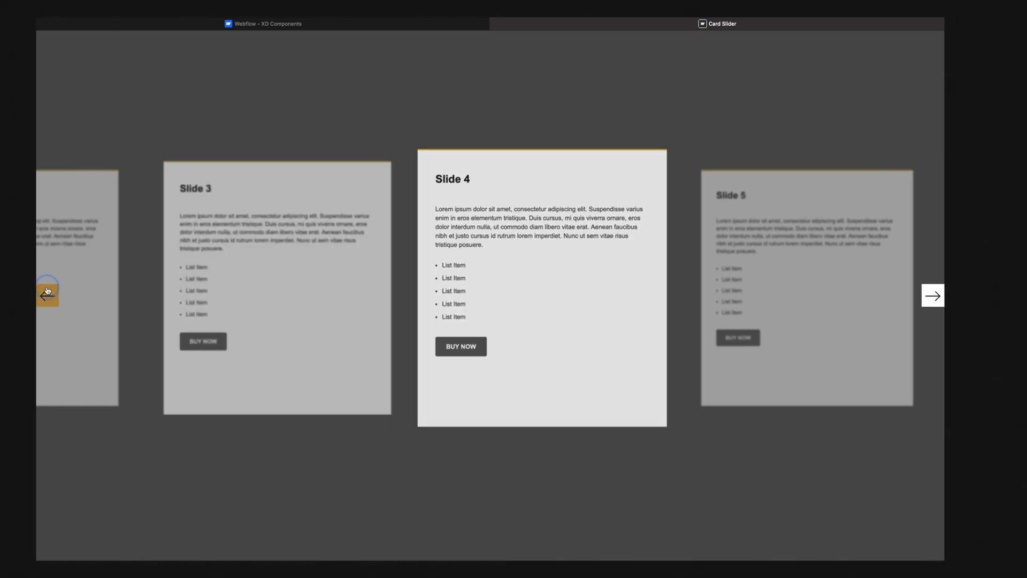